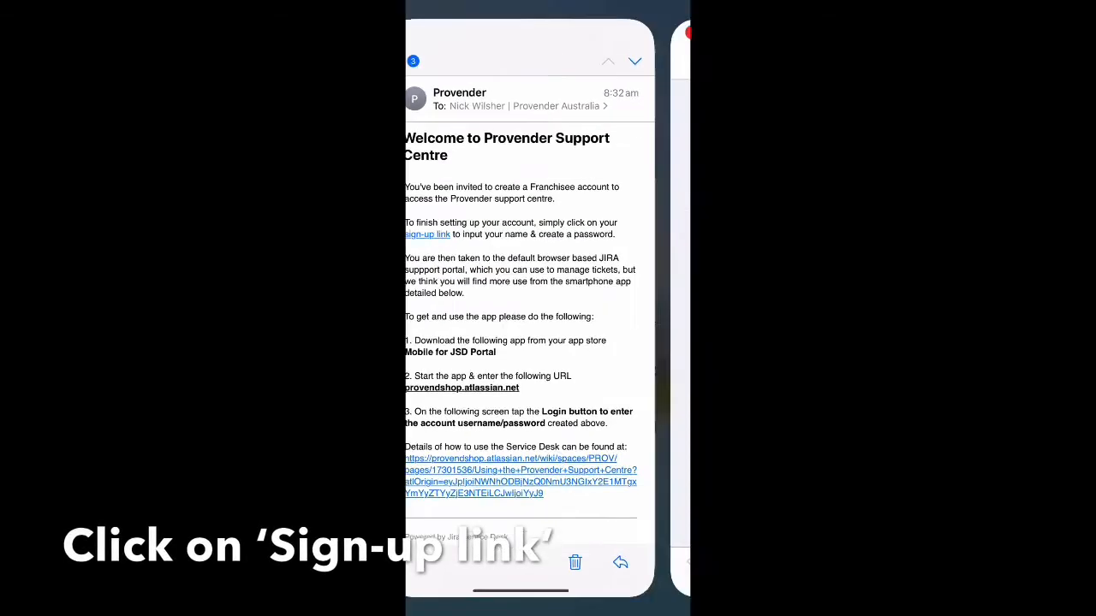
# Follow the Provender welcome email's sign-up link to the account setup page in Safari.
pyautogui.click(428, 233)
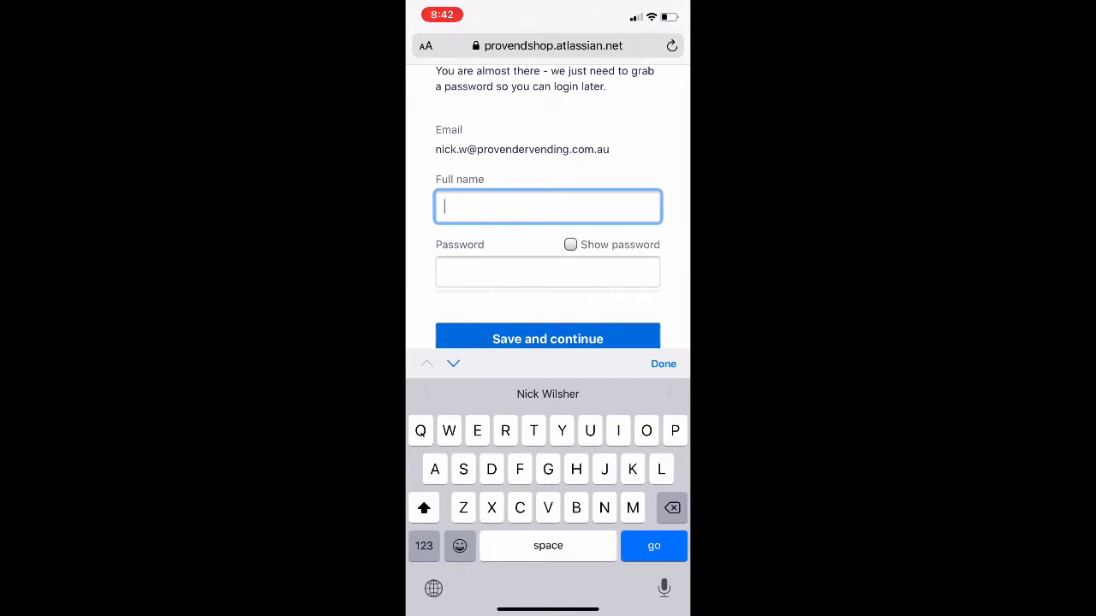
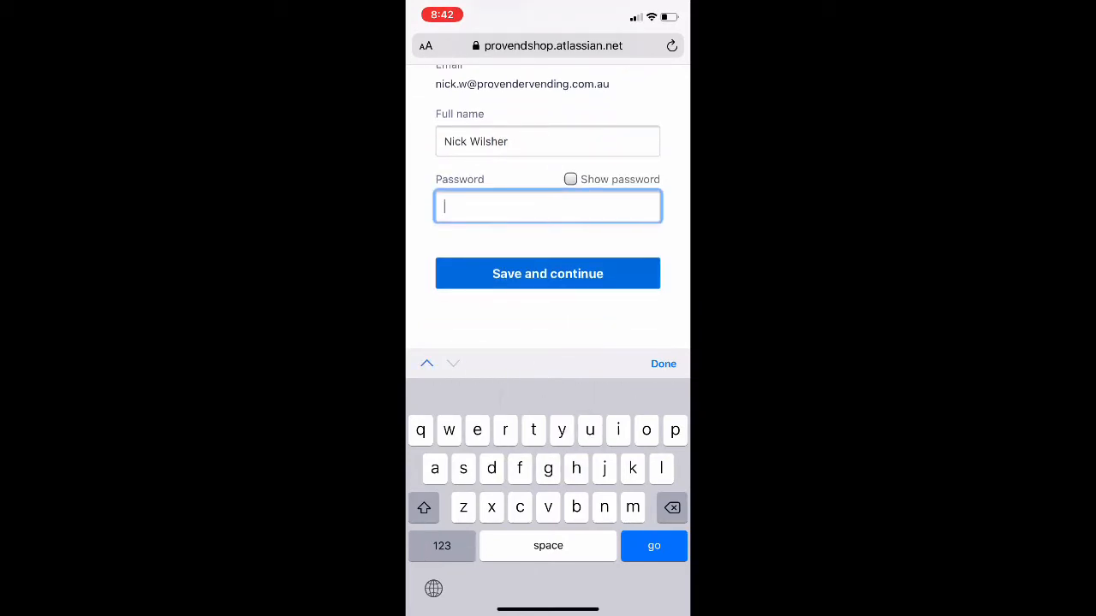
pyautogui.write('p')
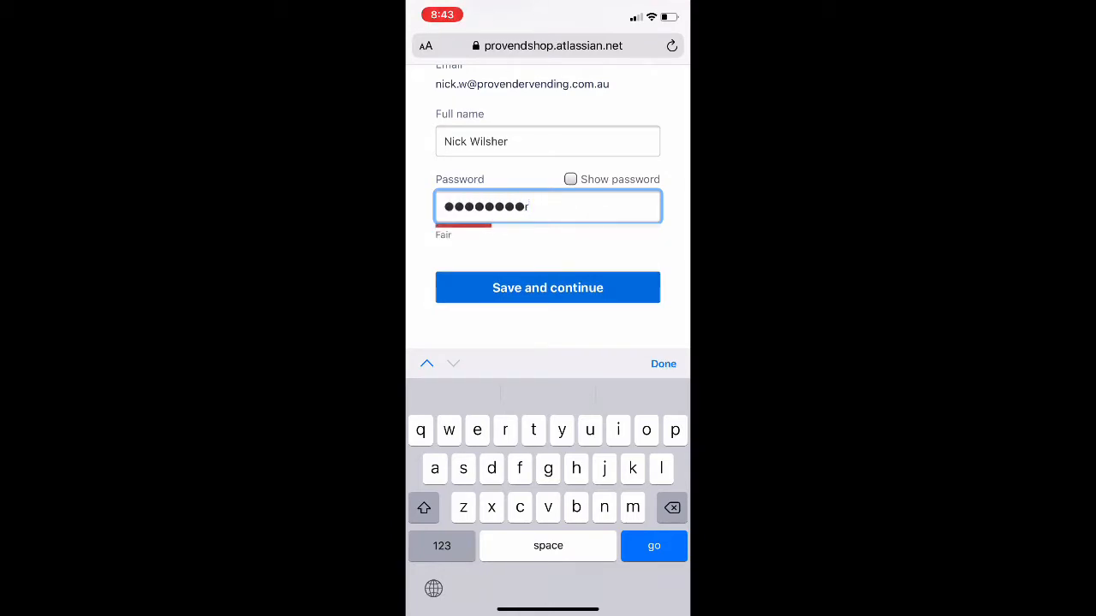
pyautogui.write('r')
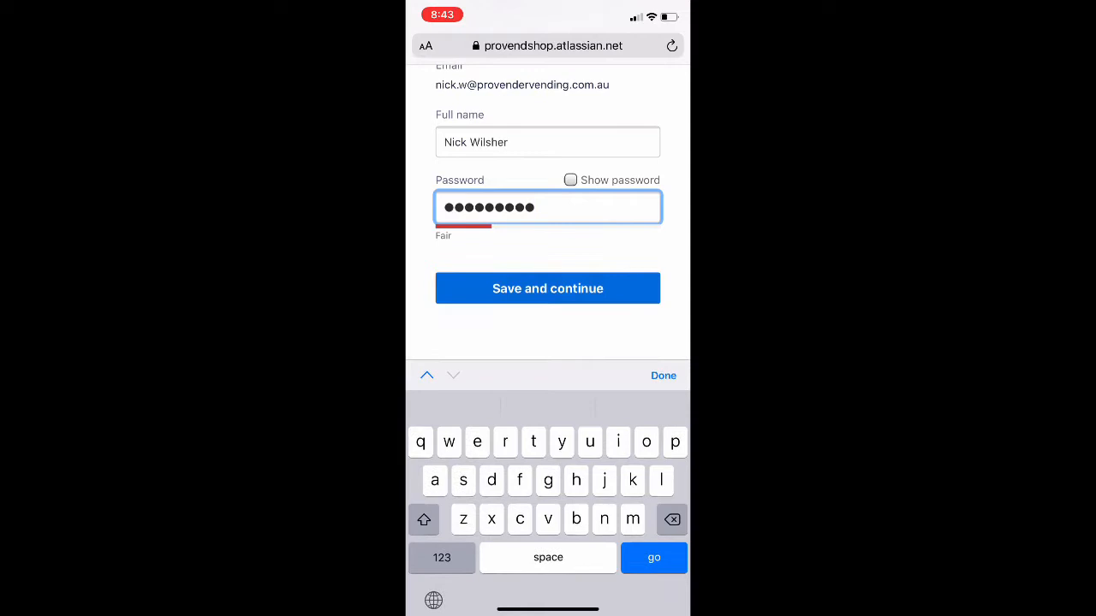
pyautogui.click(547, 304)
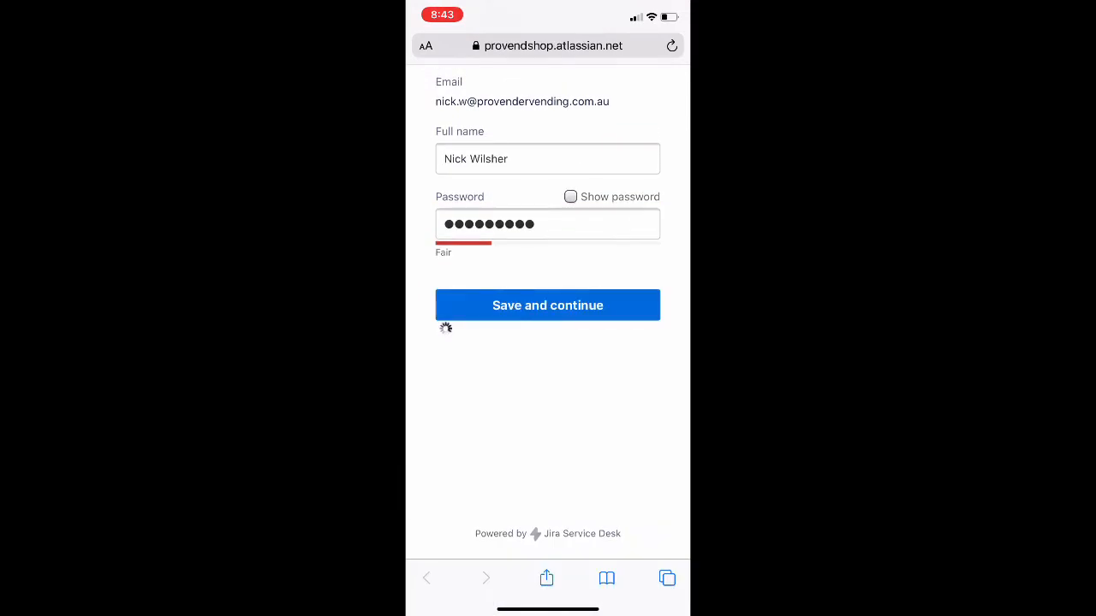
# Browse the Provender Support Centre's 'Contact us about' request categories, then return home.
pyautogui.click(548, 305)
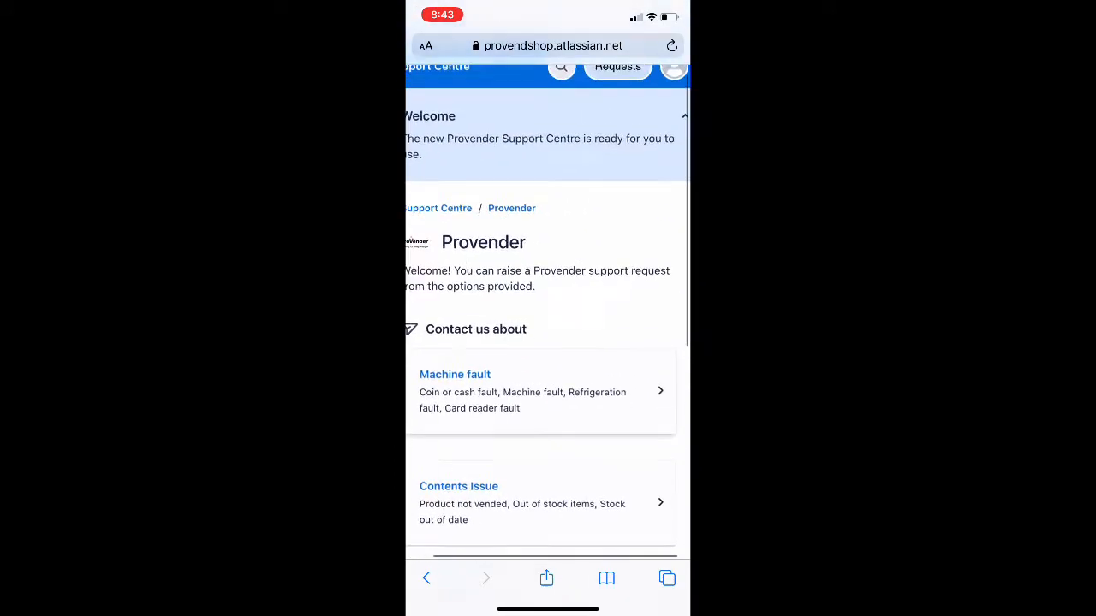
pyautogui.scroll(-3)
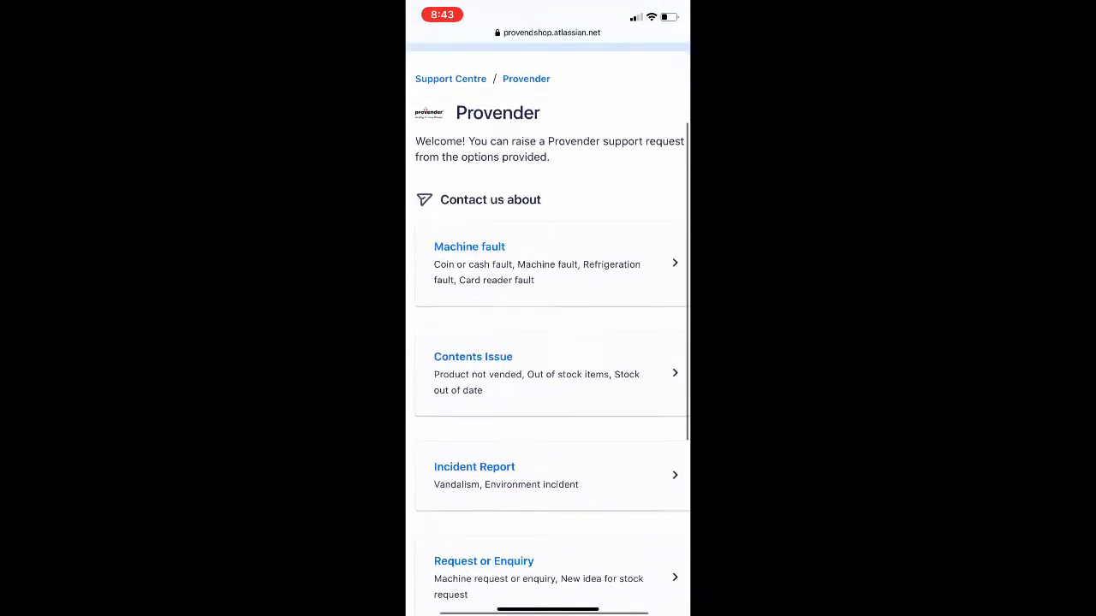
pyautogui.scroll(-3)
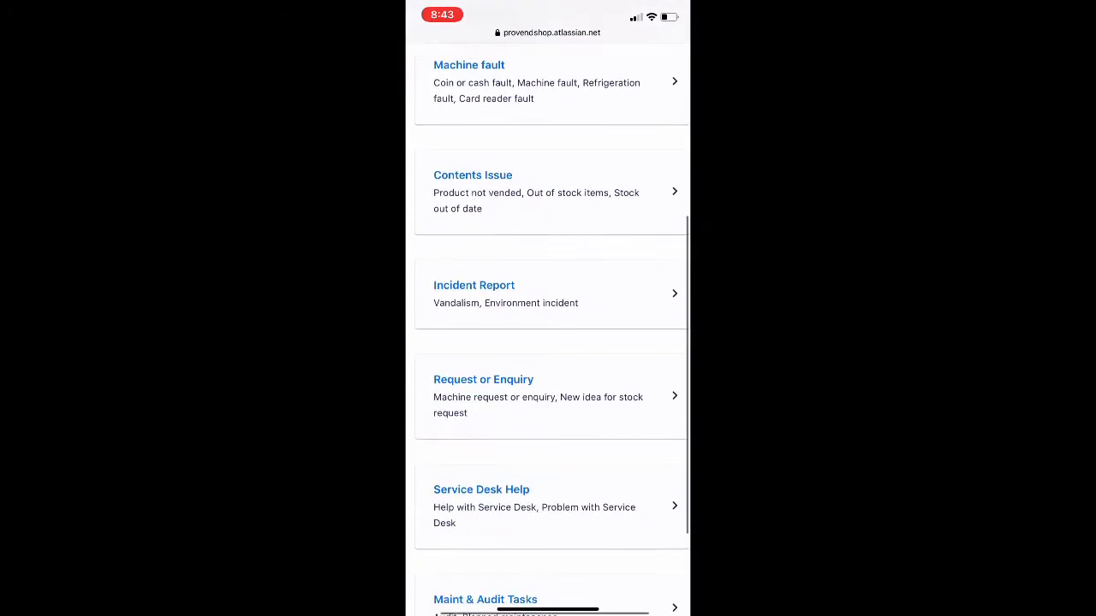
pyautogui.scroll(-3)
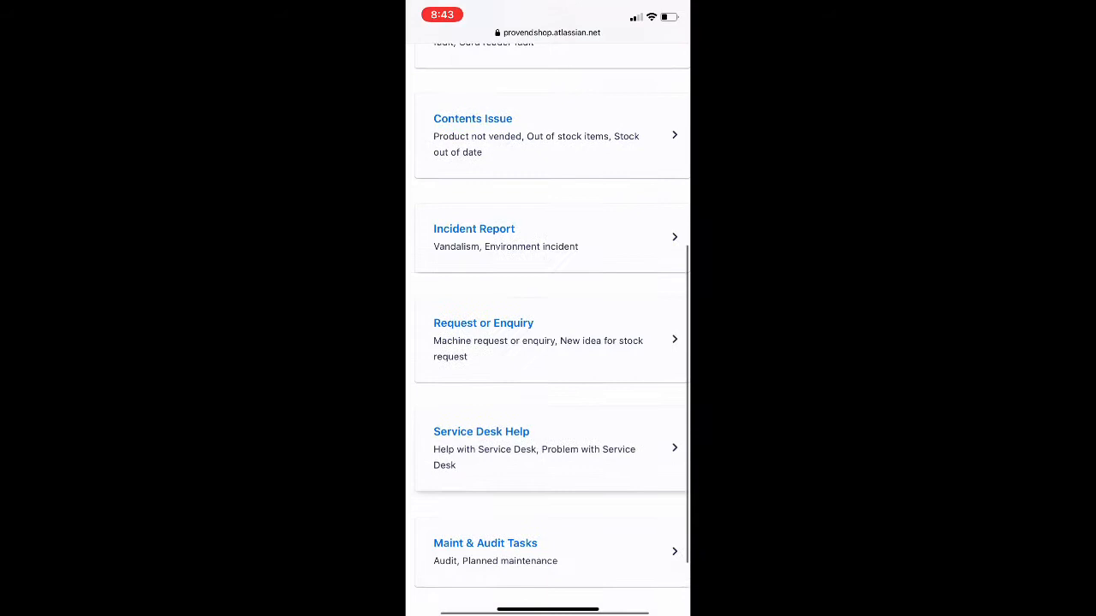
pyautogui.scroll(-3)
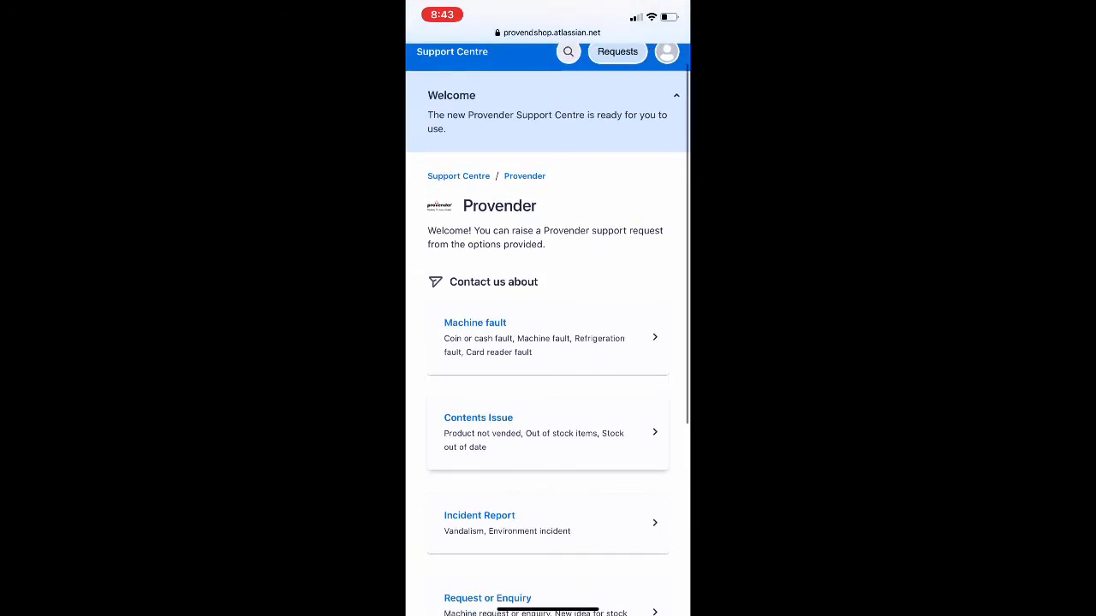
pyautogui.press('home')
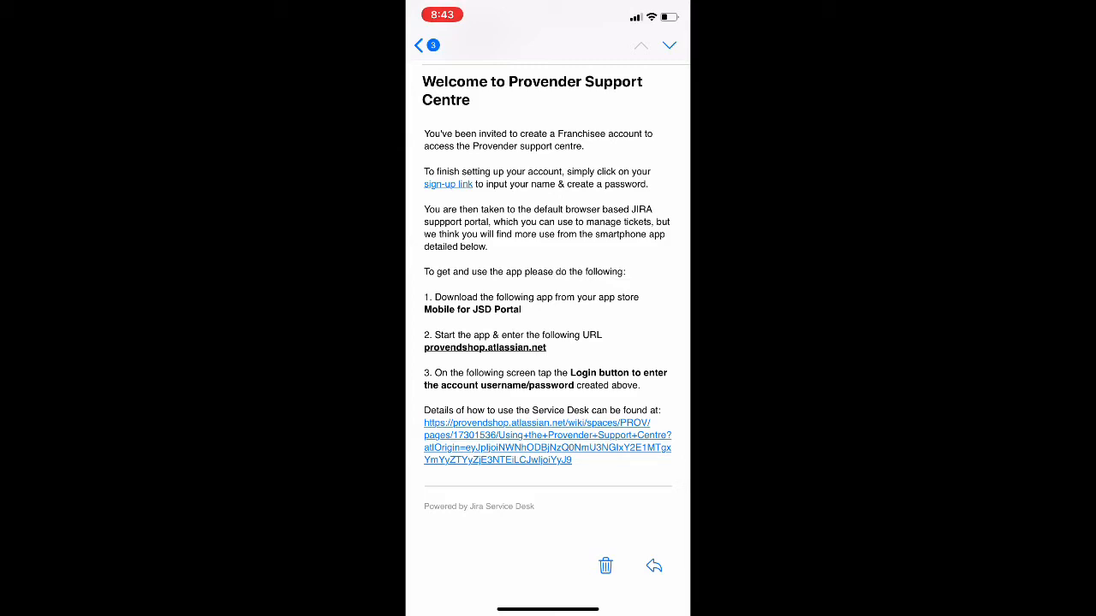
# Leave Mail for the Home Screen and bring up the Today view with Siri App Suggestions.
pyautogui.press('home')
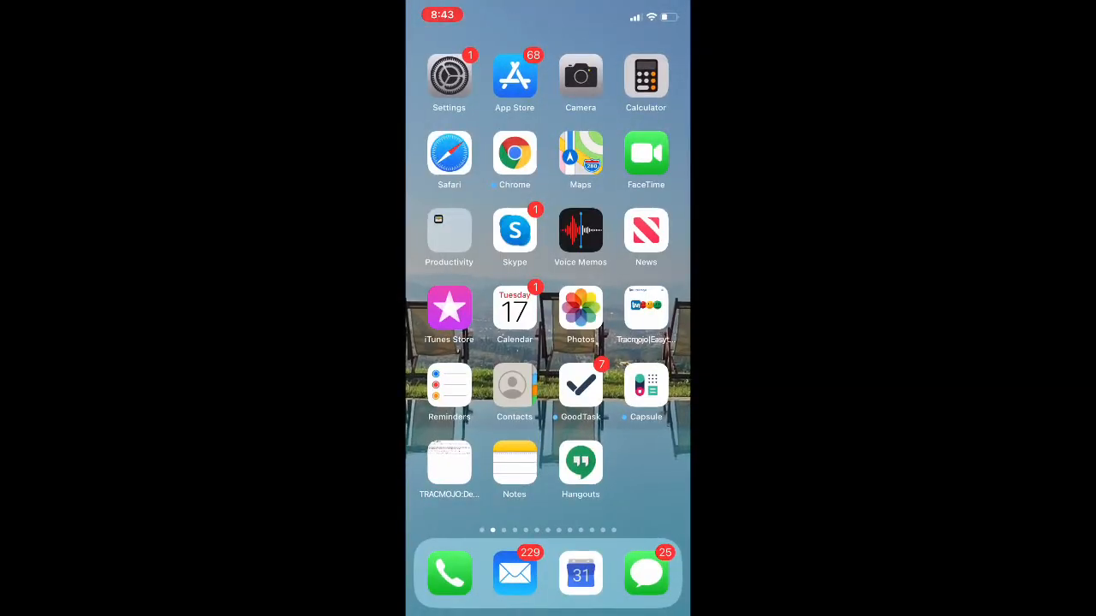
pyautogui.hscroll(3)
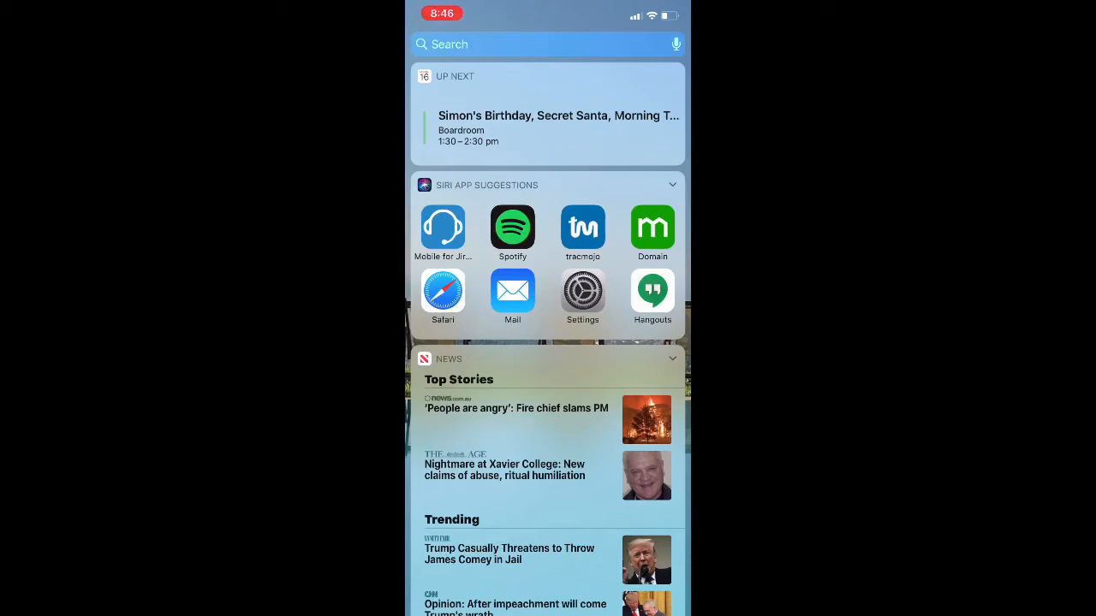
# Launch Mobile for Jira and validate provendshop.atlassian.net as the site URL.
pyautogui.click(441, 230)
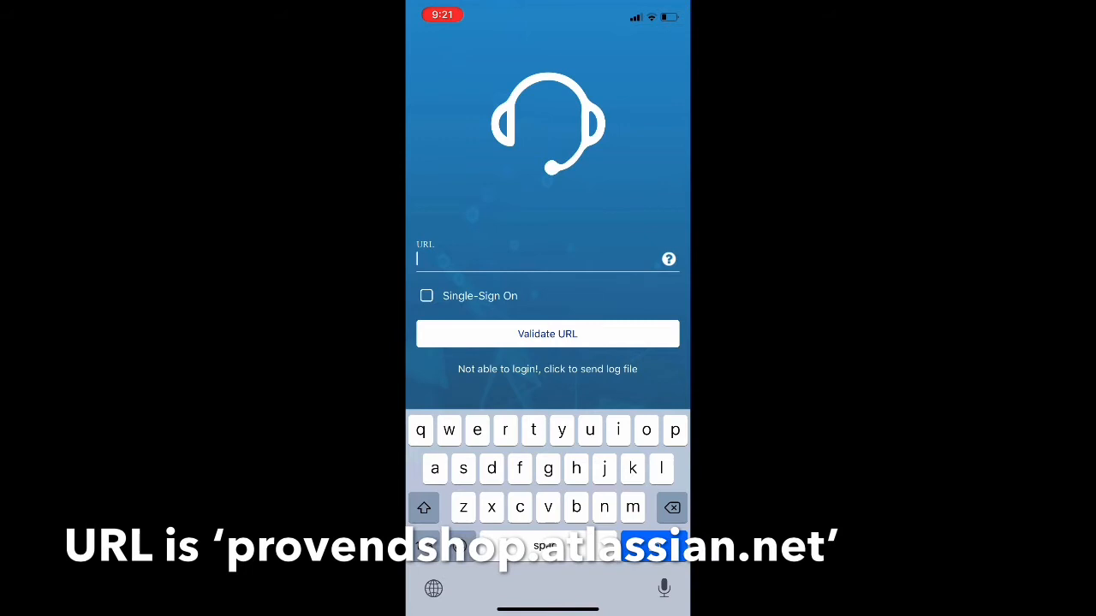
pyautogui.write('proven')
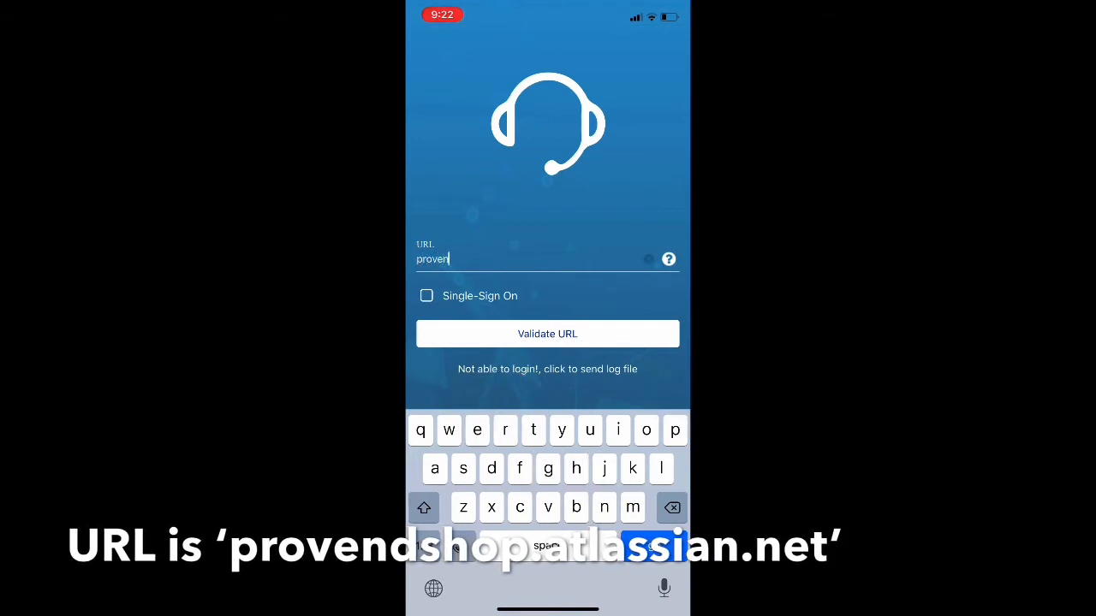
pyautogui.write('dshop')
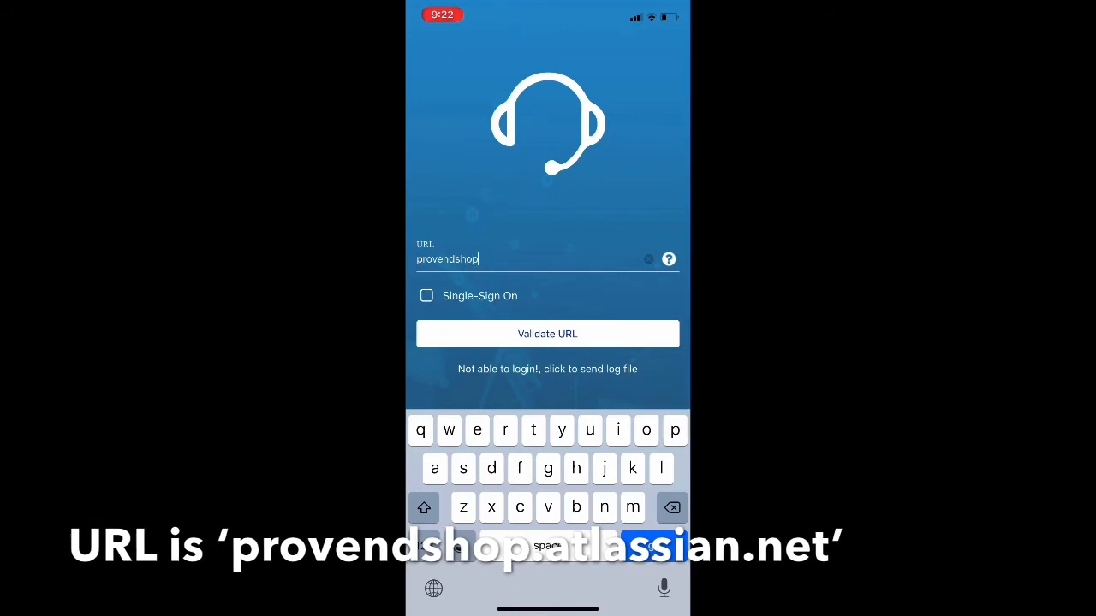
pyautogui.write('.atlassian.')
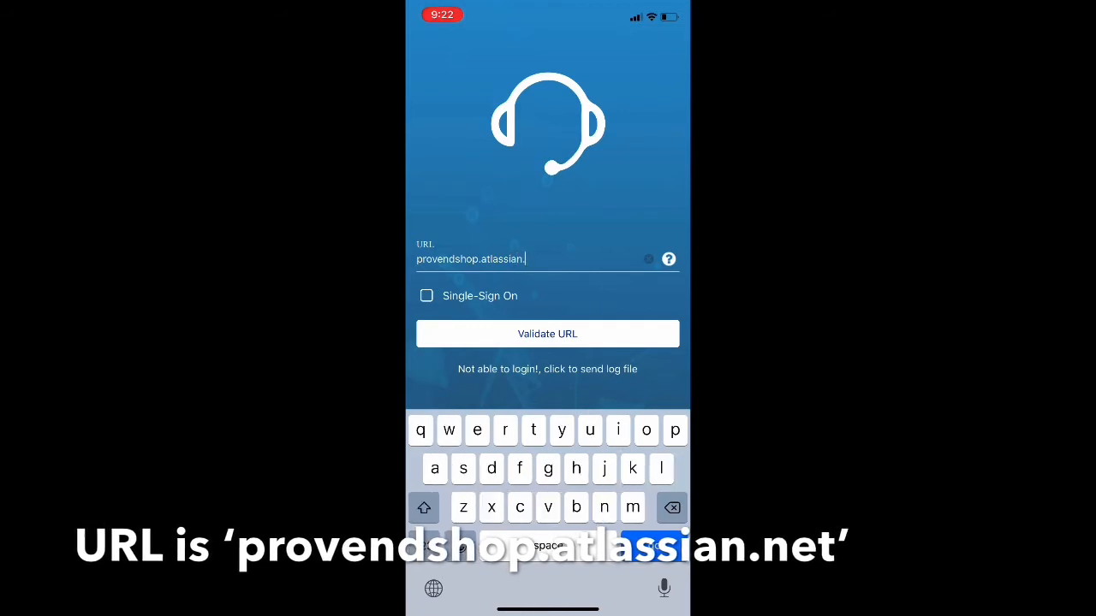
pyautogui.write('net')
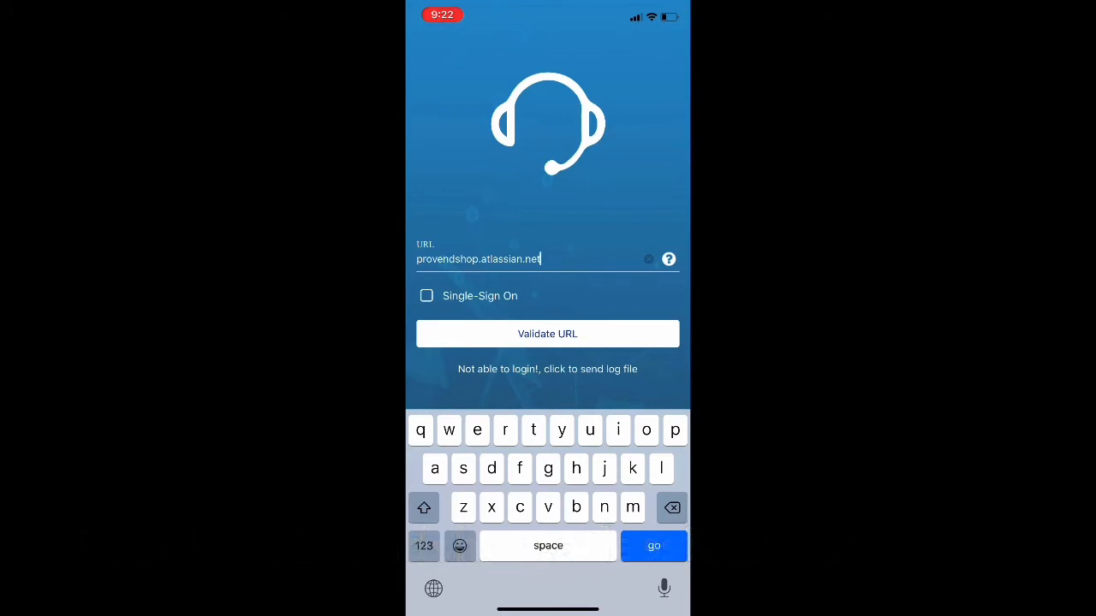
pyautogui.click(548, 334)
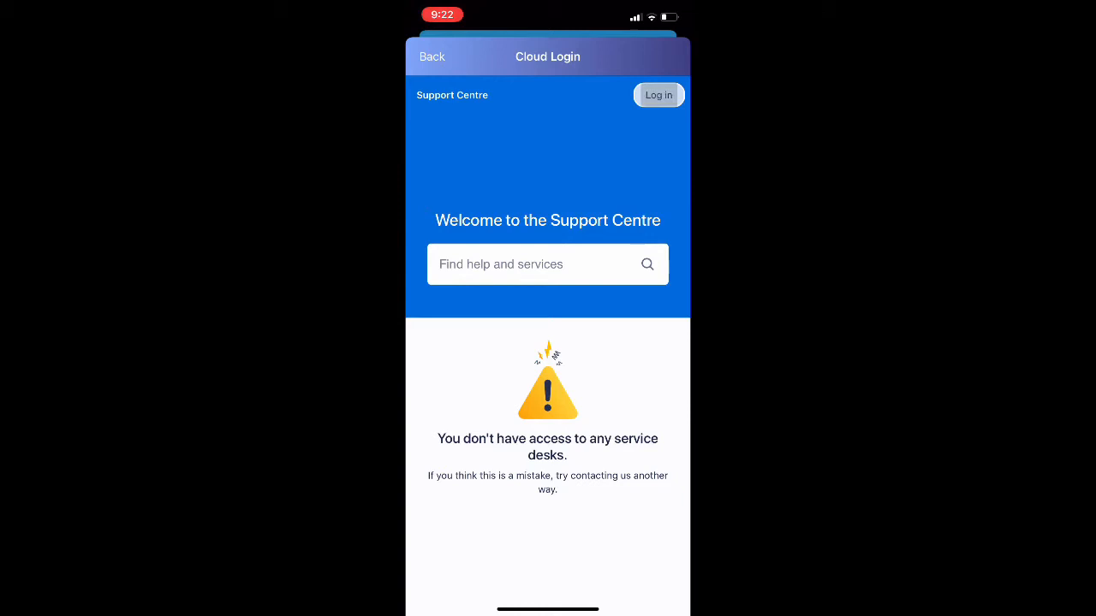
# Choose Log in on the Support Centre page to reach the email login form.
pyautogui.click(657, 96)
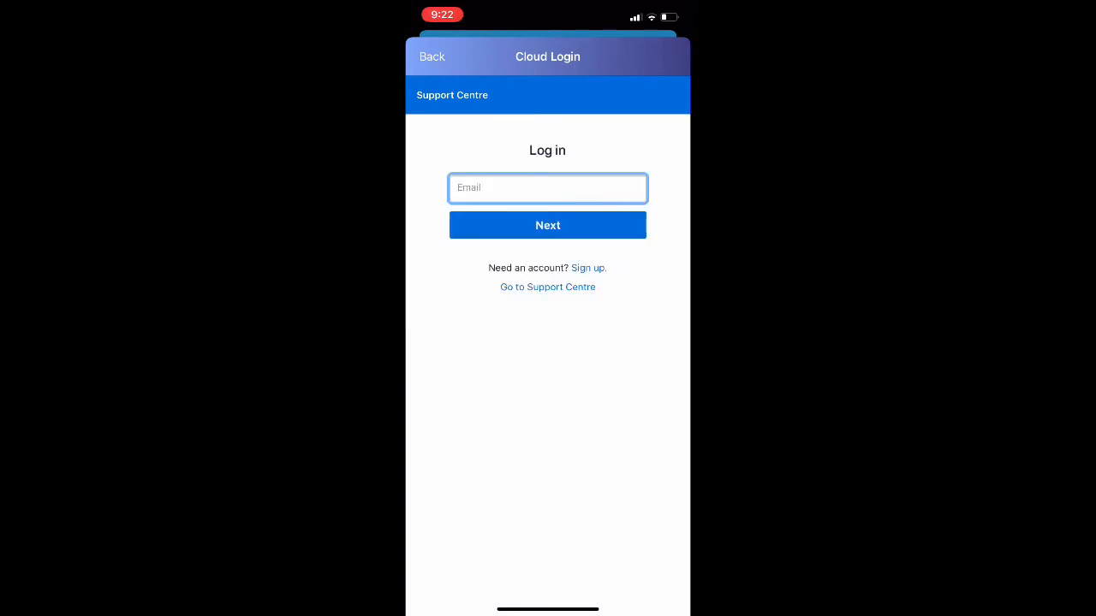
# Enter the account email address on the Cloud Login form and continue to the password step.
pyautogui.click(548, 186)
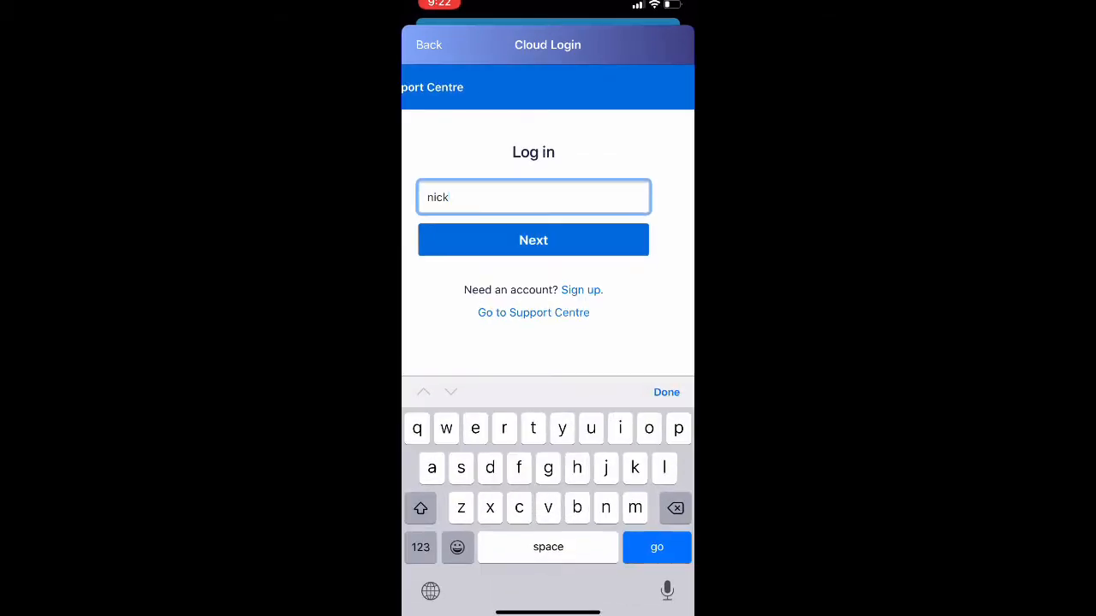
pyautogui.click(422, 548)
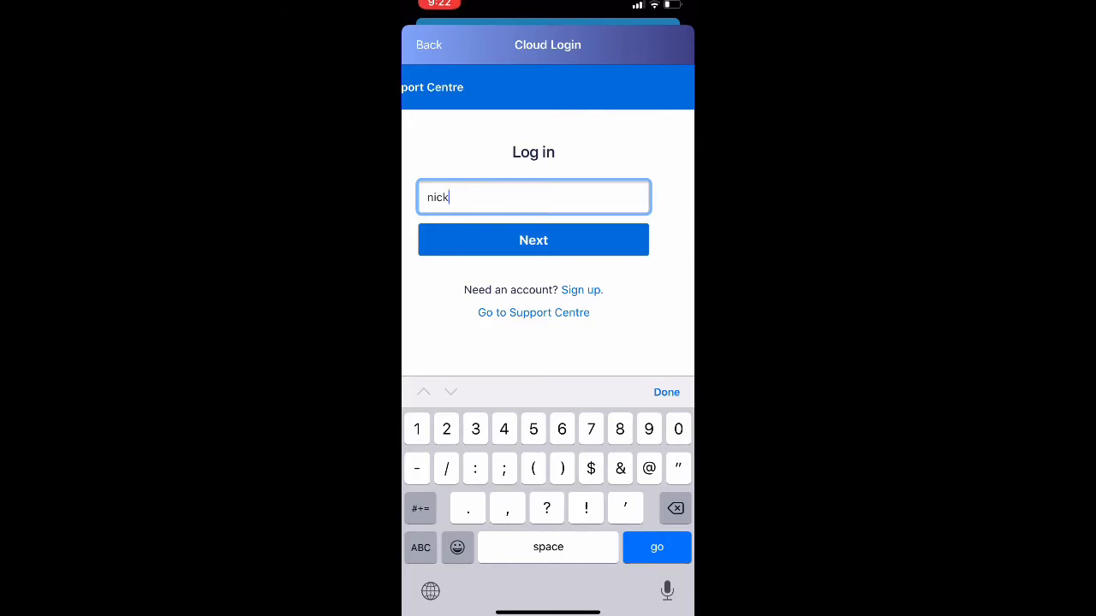
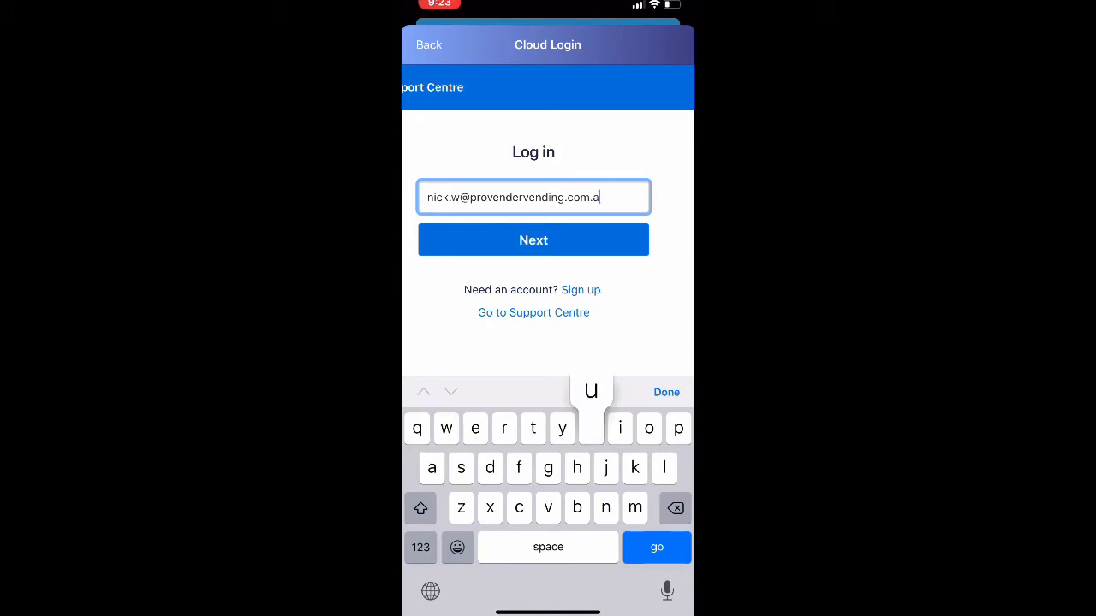
pyautogui.click(533, 240)
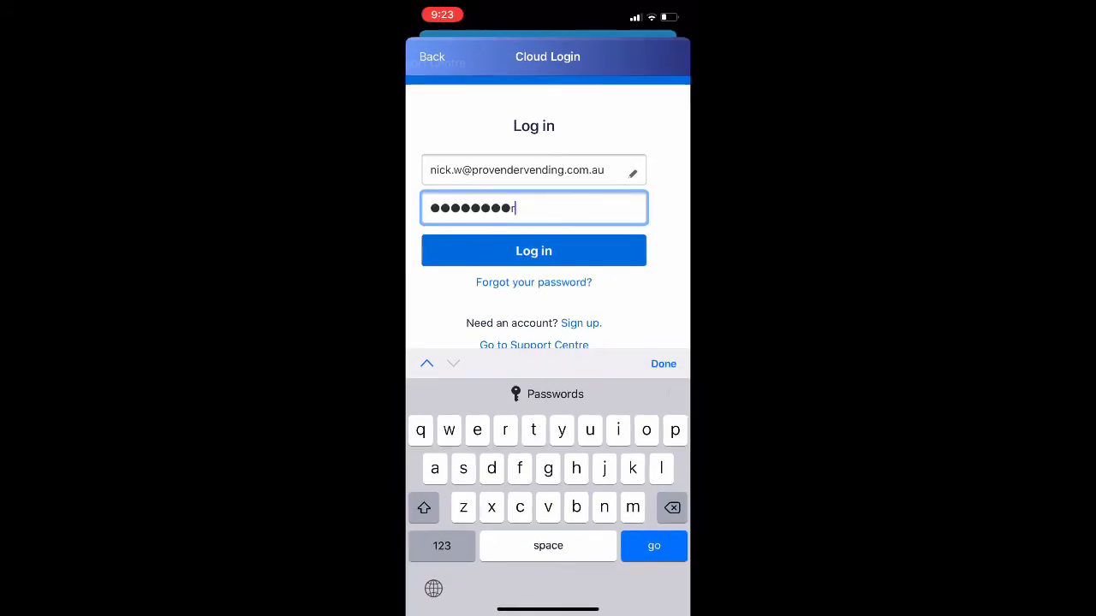
# Submit the login and reach the Portals list showing the Provender portal.
pyautogui.click(534, 250)
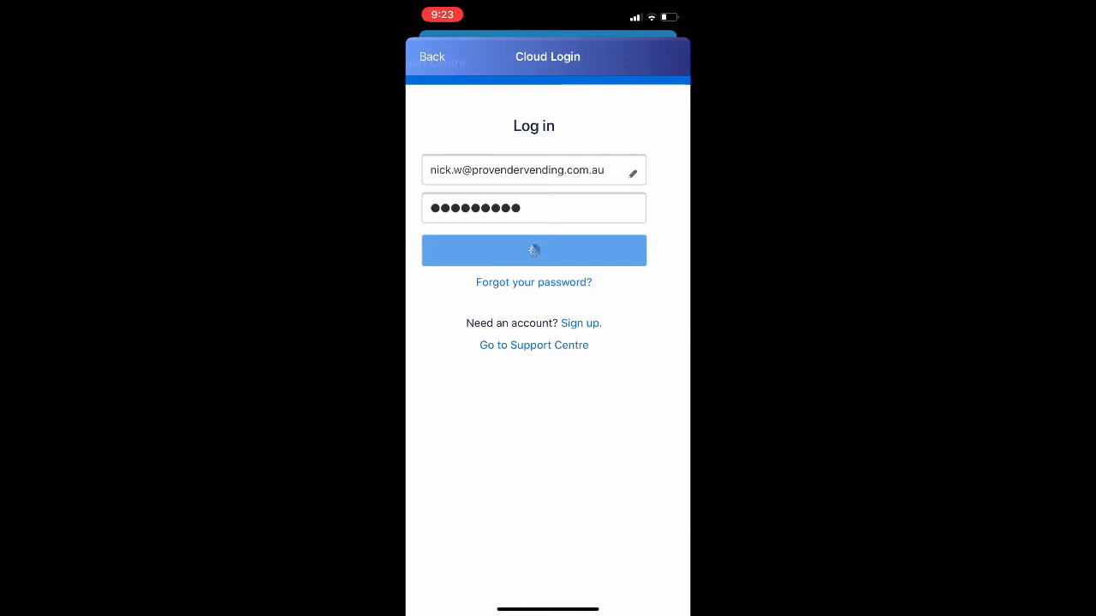
pyautogui.click(534, 250)
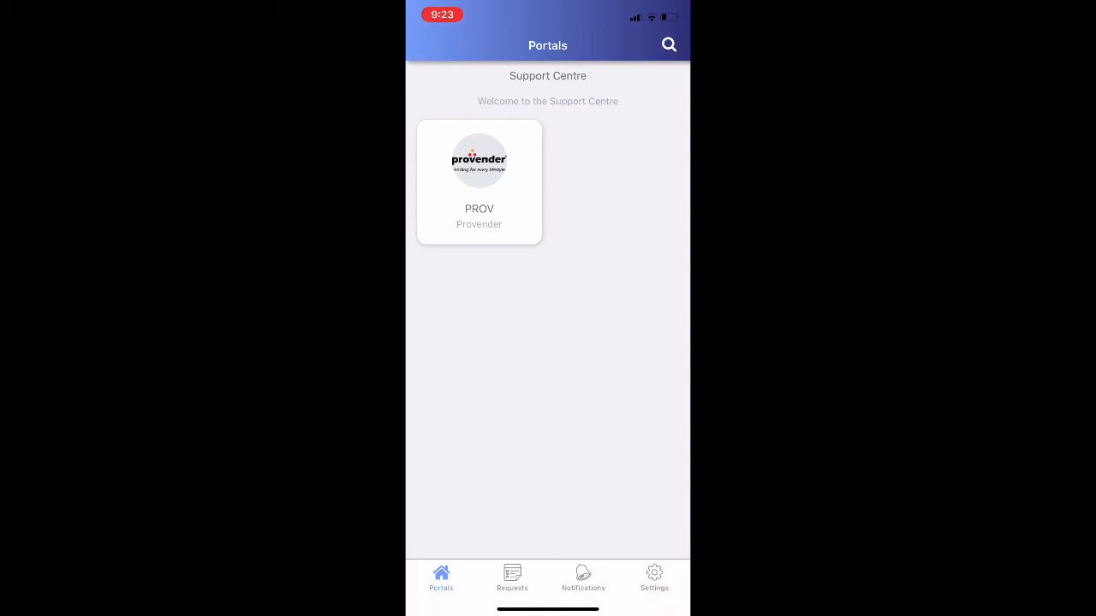
# Browse the PROV portal's request types, then view My requests, which lists none.
pyautogui.click(479, 182)
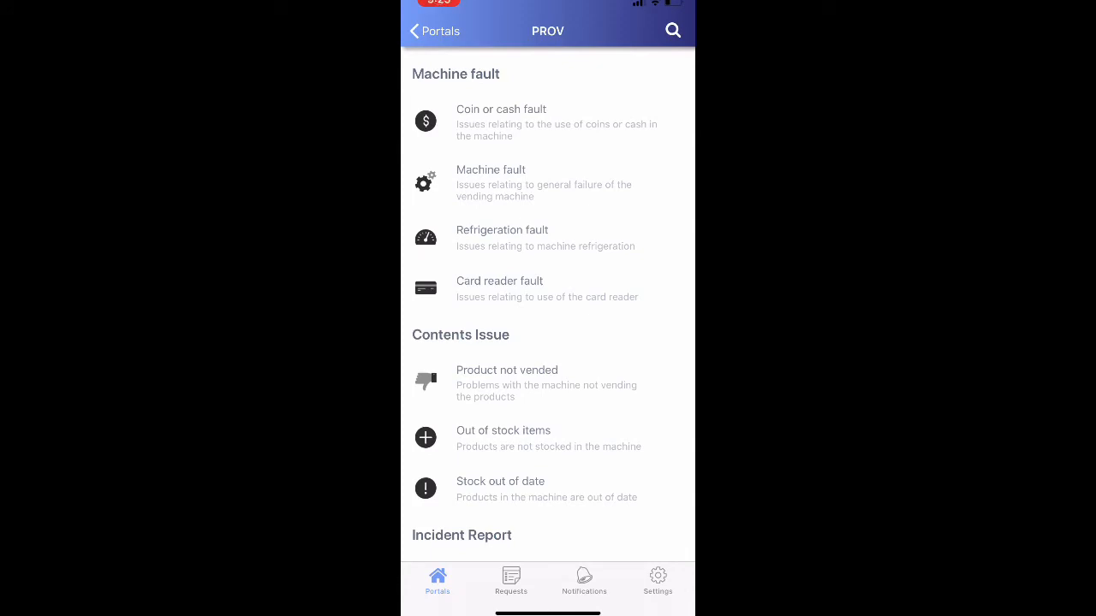
pyautogui.scroll(-3)
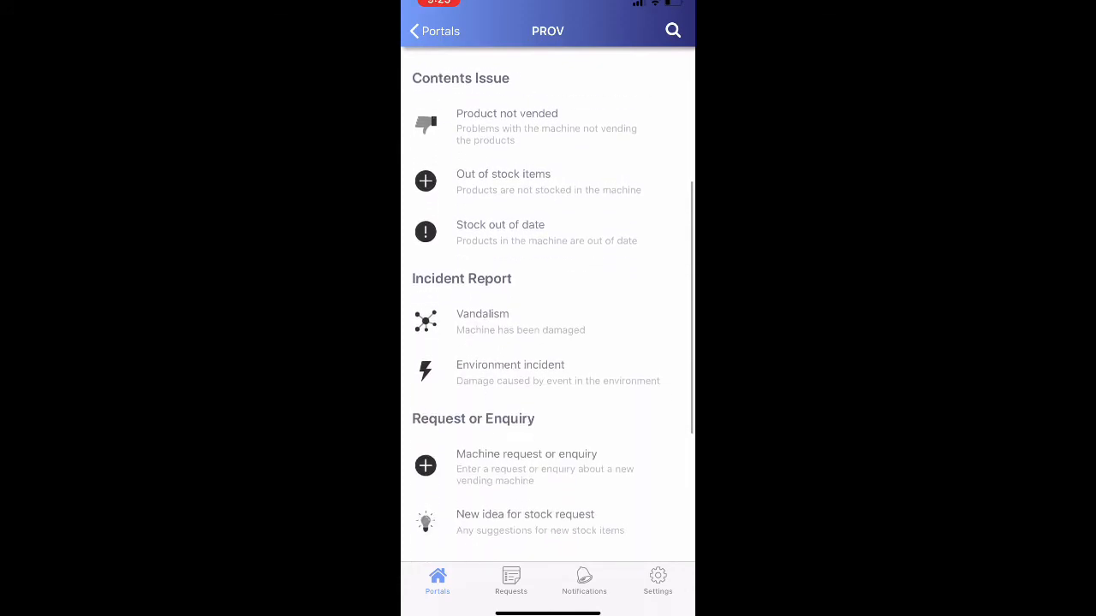
pyautogui.scroll(-3)
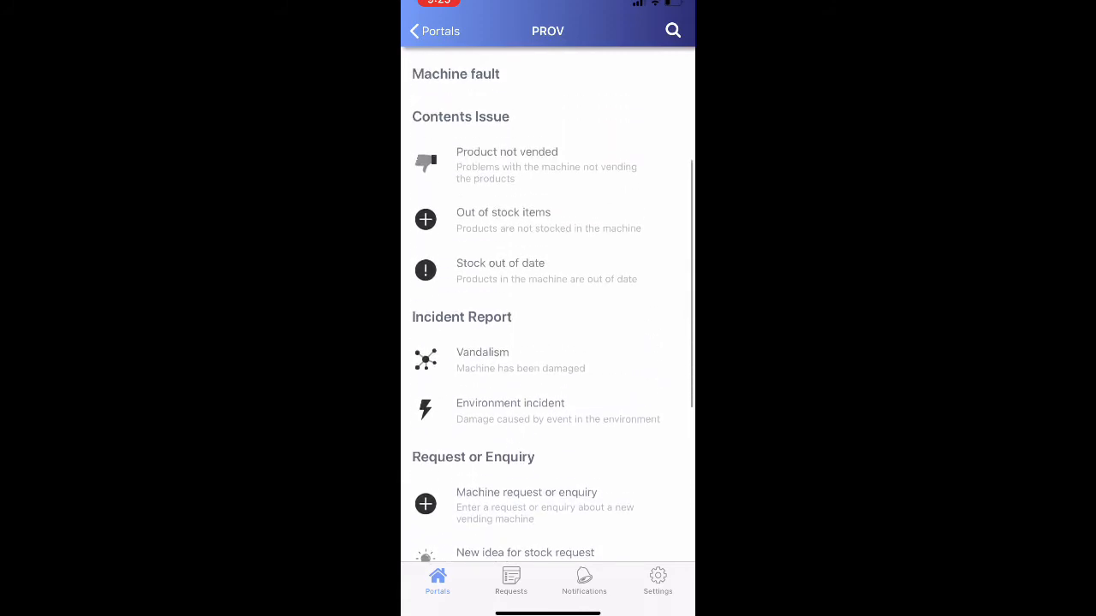
pyautogui.click(510, 582)
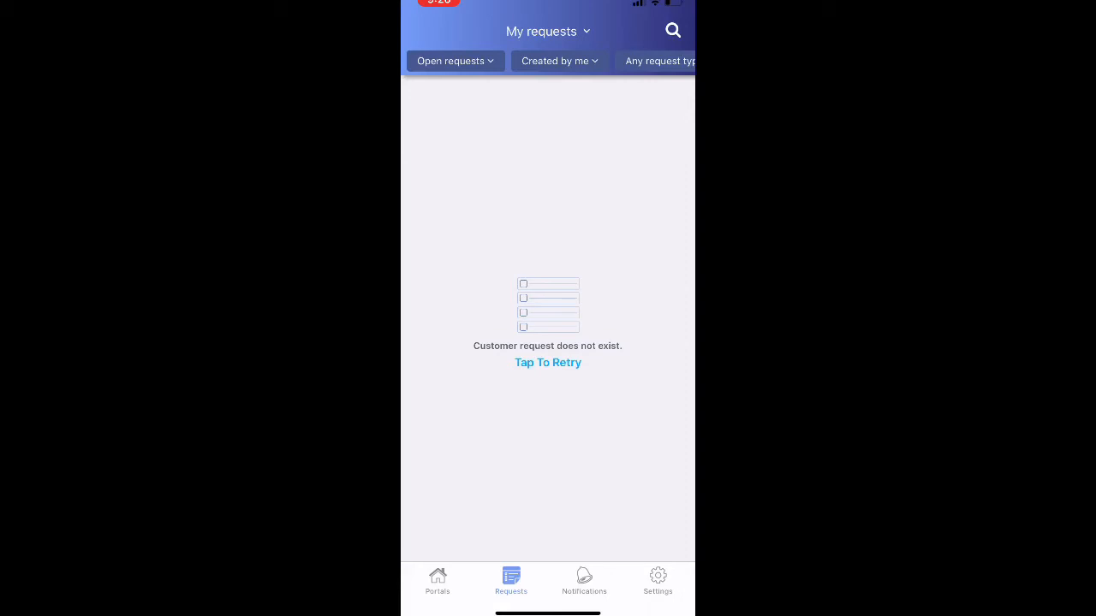
# Check the signed-in profile under Settings, then return to the PROV portal's request types.
pyautogui.click(657, 582)
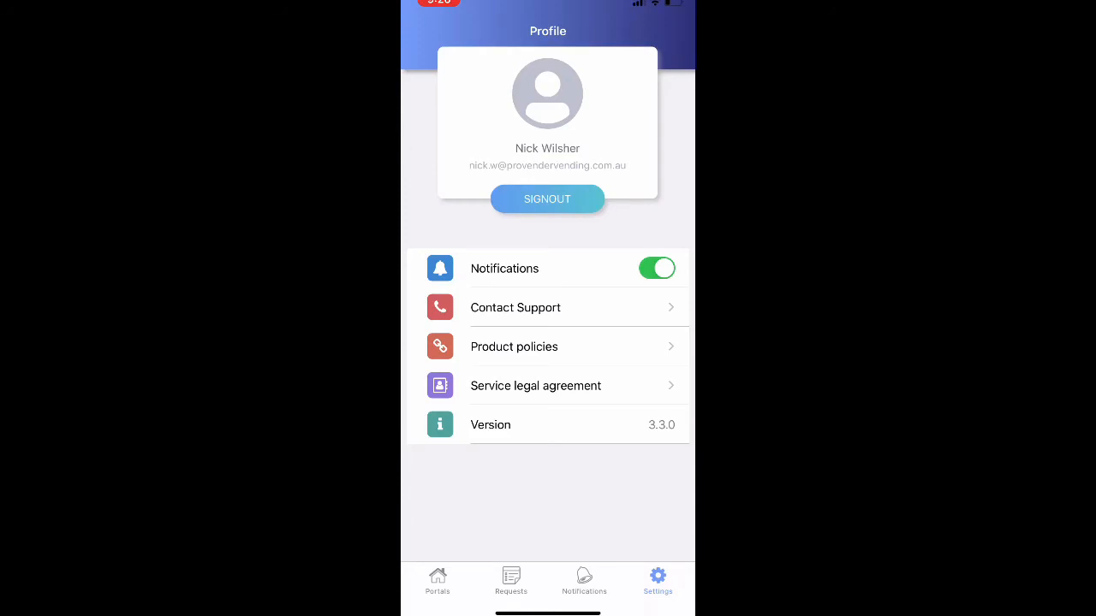
pyautogui.click(438, 582)
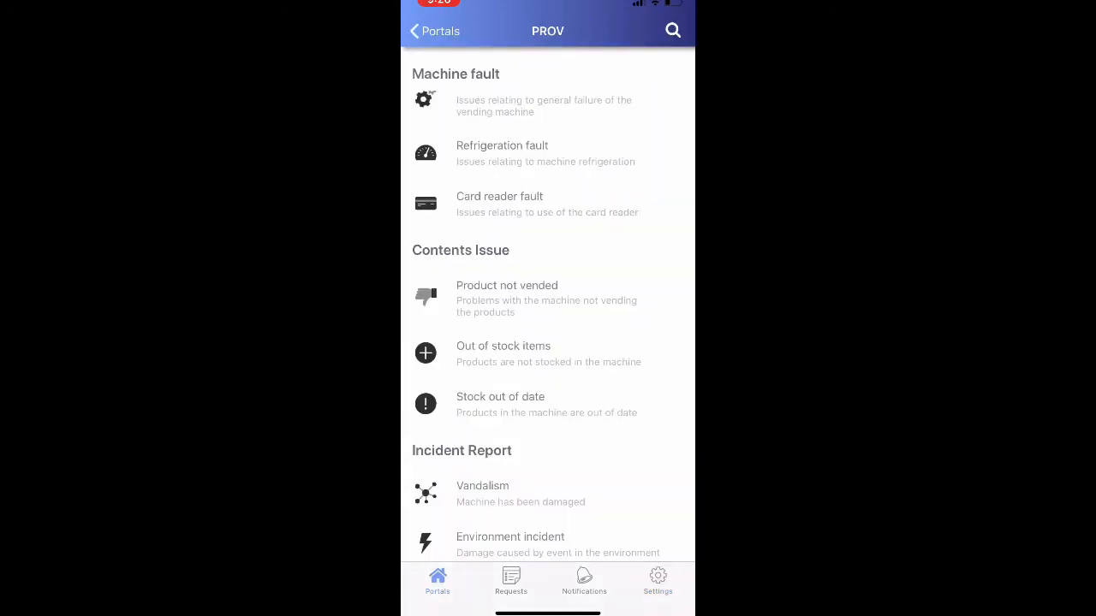
# Choose the Help with Service Desk request type from the PROV portal list.
pyautogui.scroll(-3)
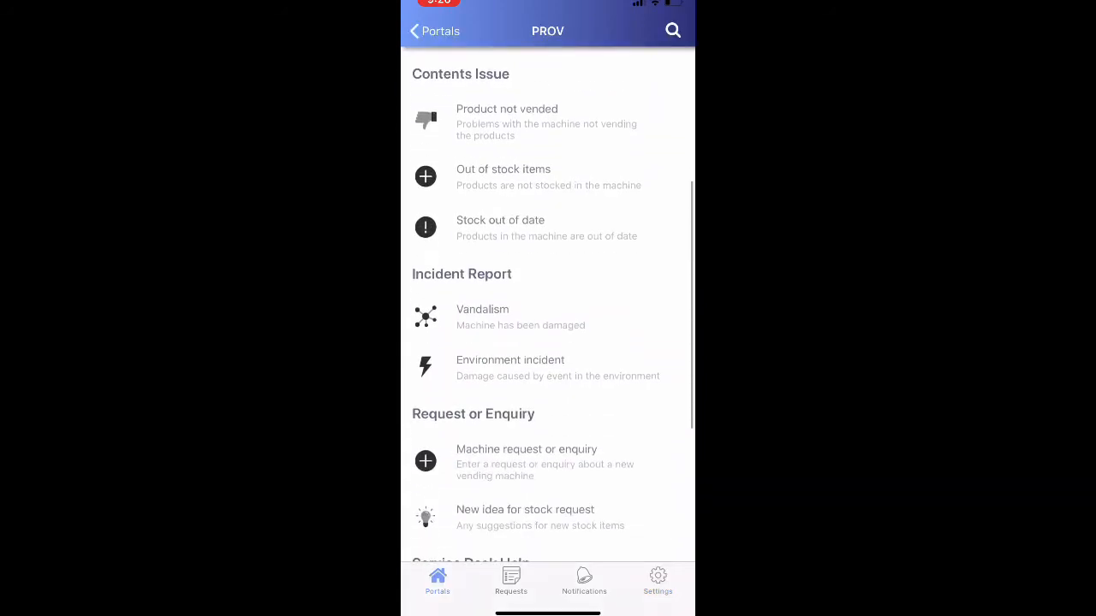
pyautogui.scroll(-3)
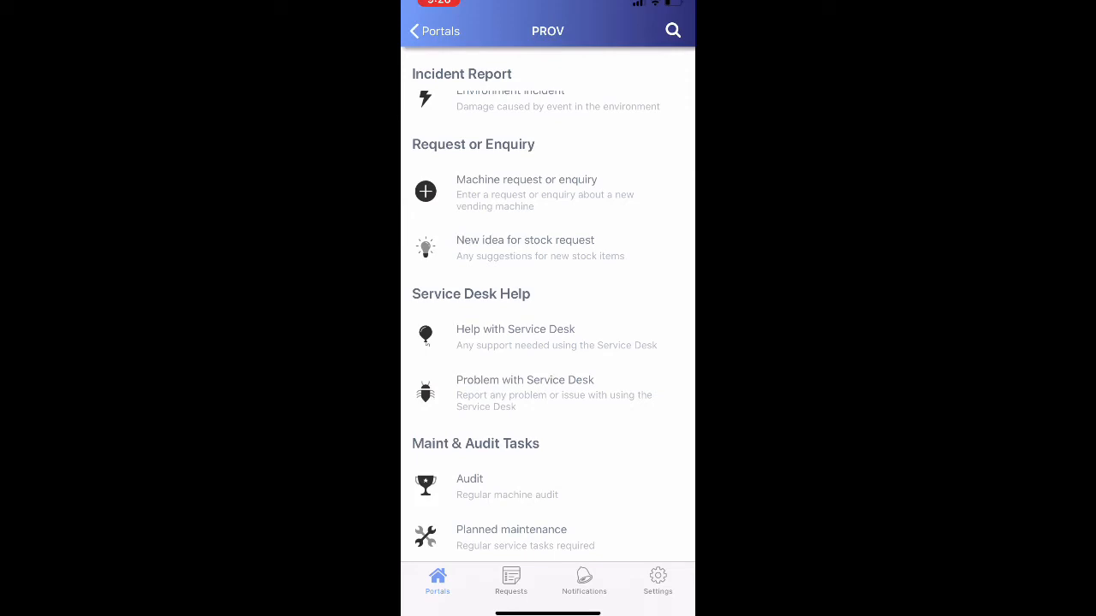
pyautogui.click(516, 336)
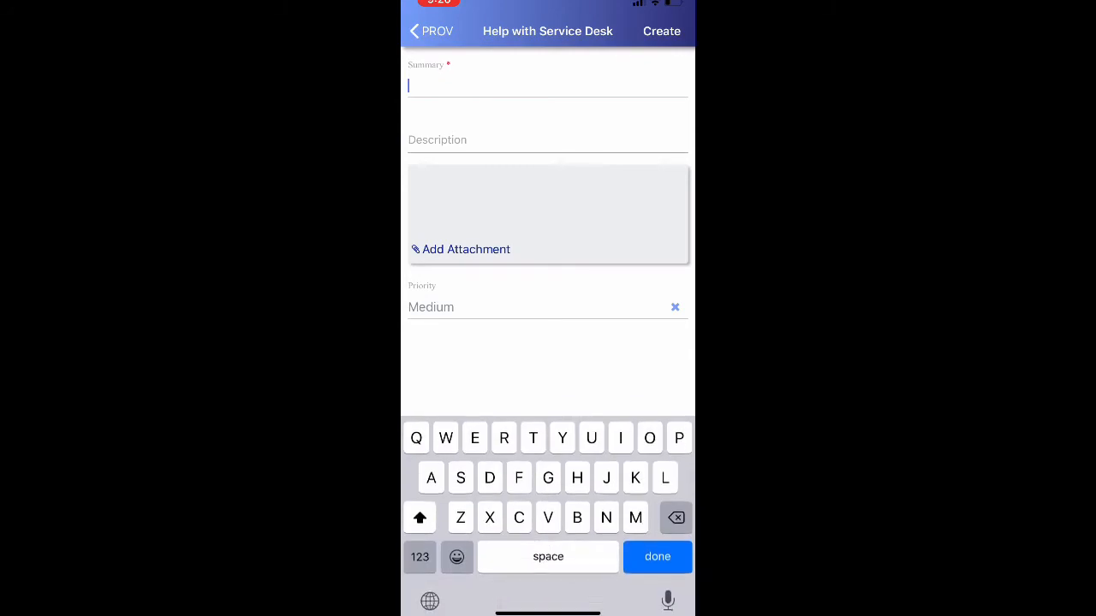
# Enter 'Test' as the summary and create the request, producing ticket PROV-856.
pyautogui.write('Test')
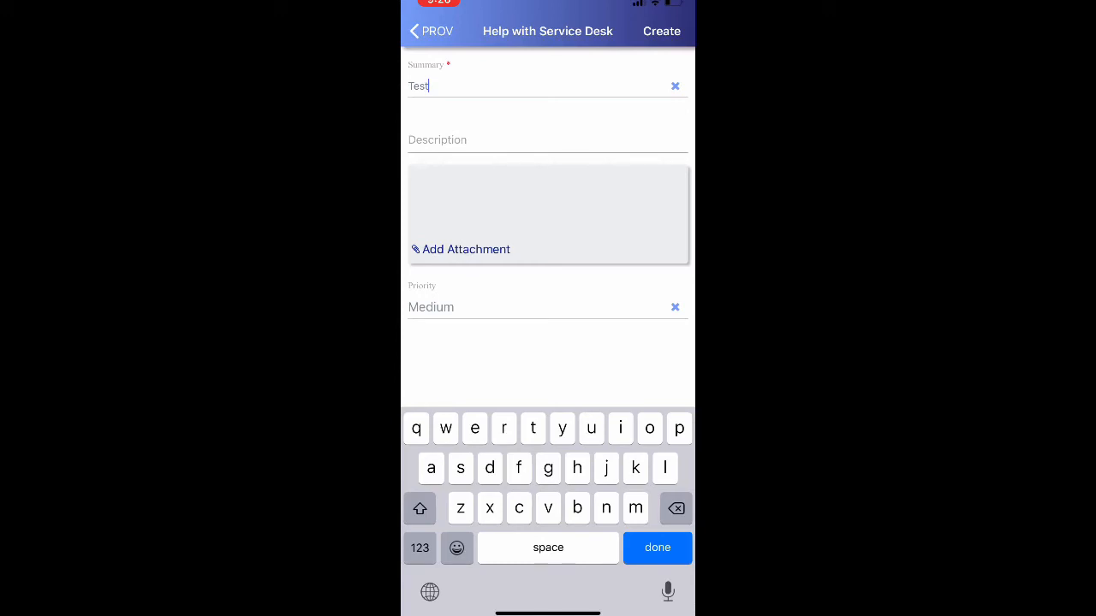
pyautogui.click(660, 31)
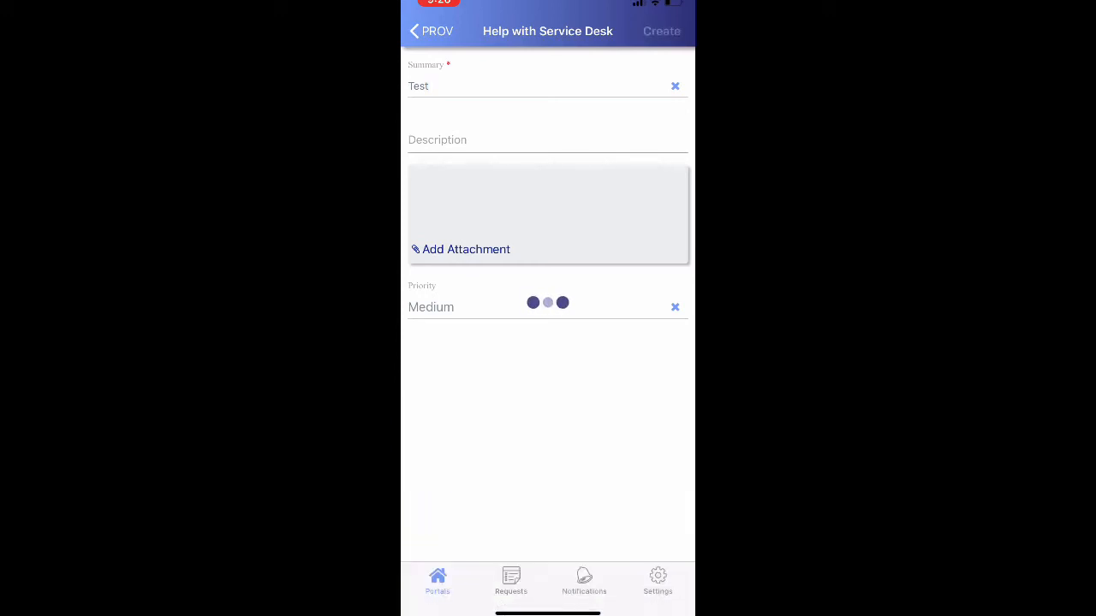
pyautogui.click(548, 302)
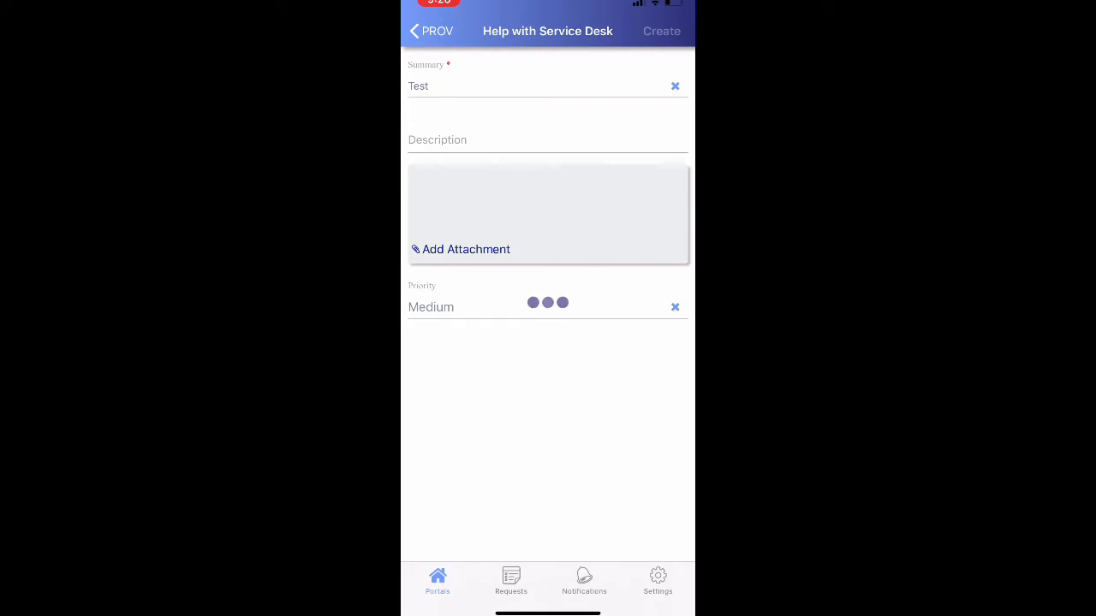
pyautogui.click(661, 31)
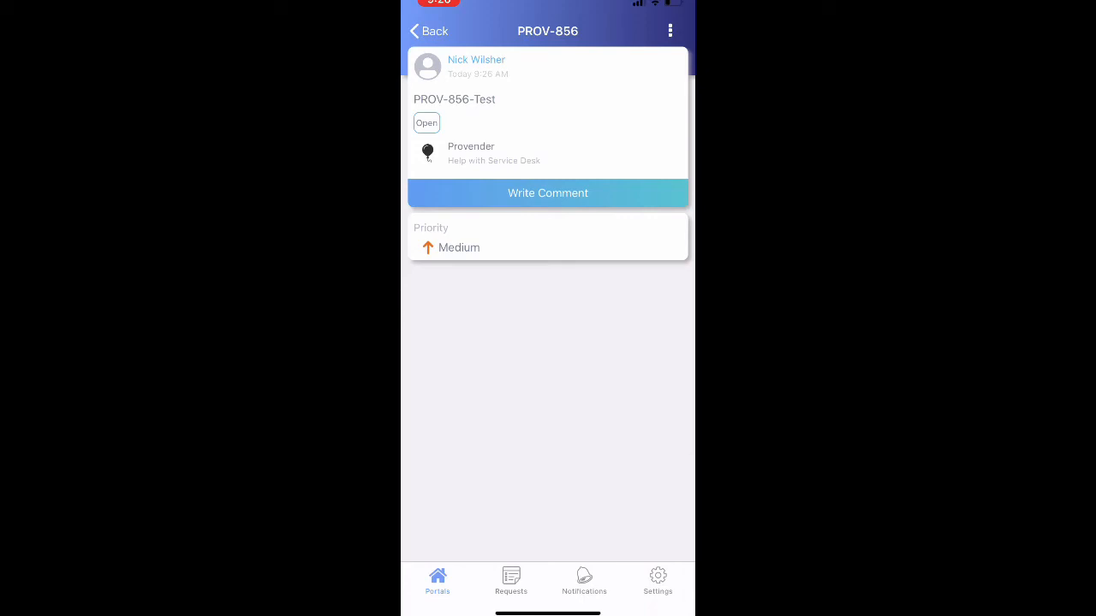
# Show My requests, where PROV-856 'Test' now appears as open.
pyautogui.click(435, 30)
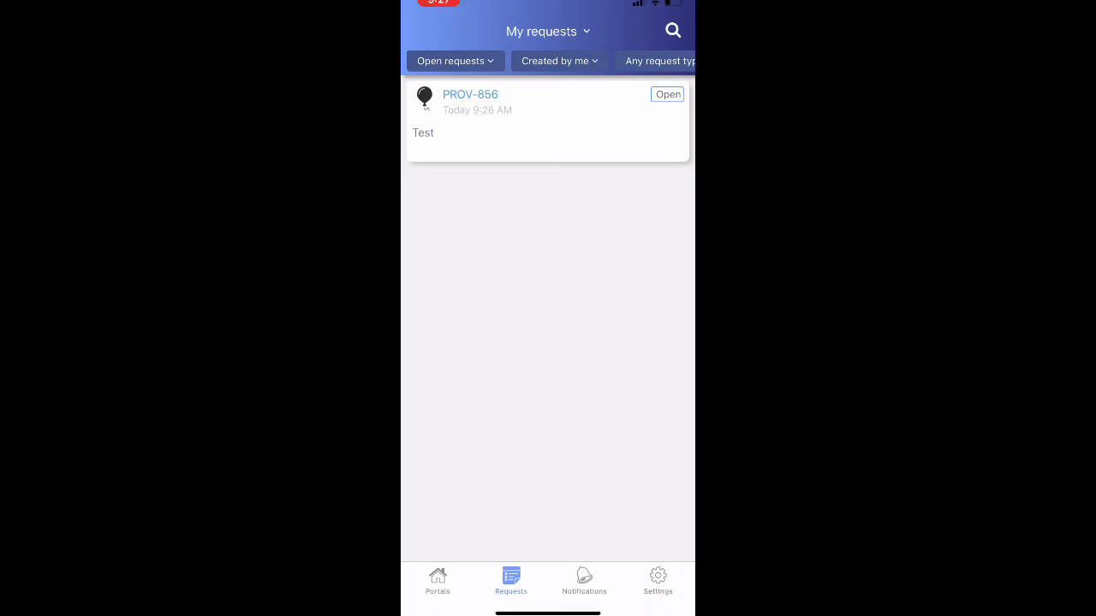
# Return to the iPhone home screen from the app.
pyautogui.click(657, 582)
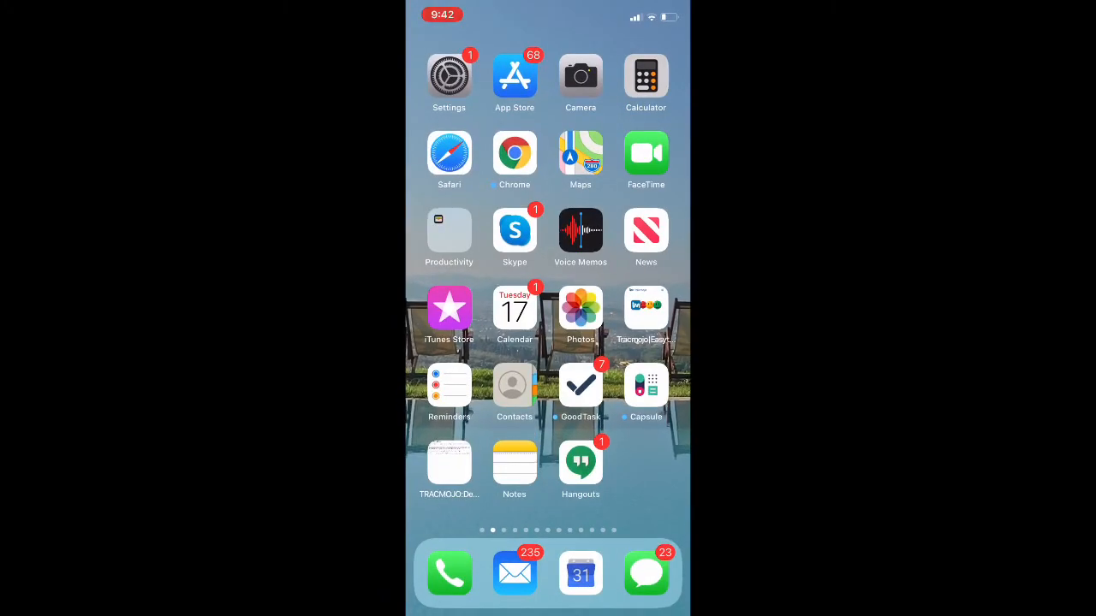
# In Mail, follow the PROV-858 Test email's View request link into Safari.
pyautogui.click(514, 571)
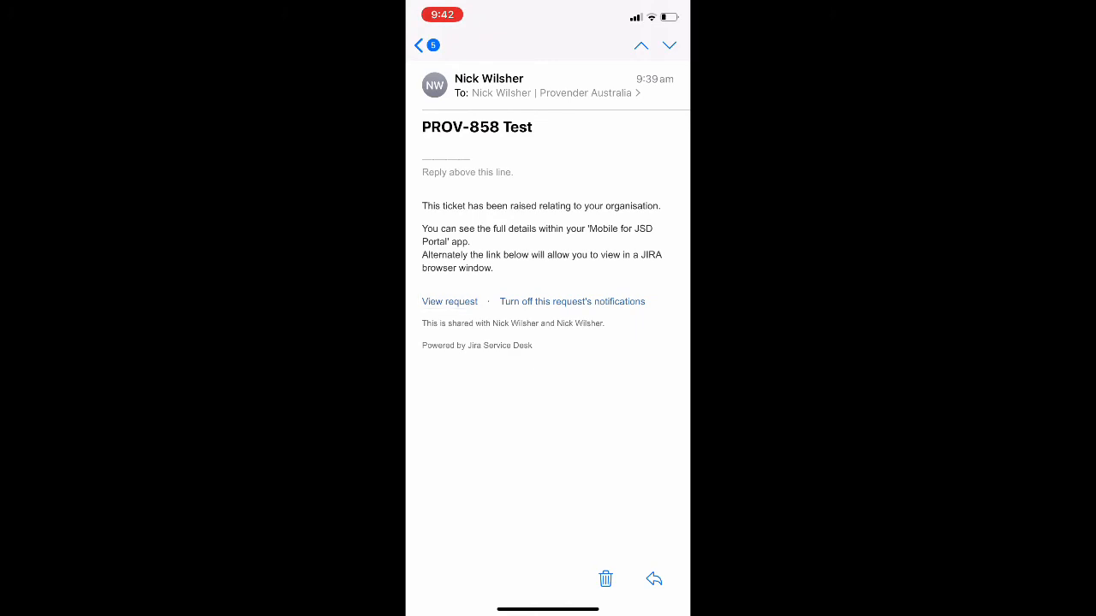
pyautogui.click(449, 301)
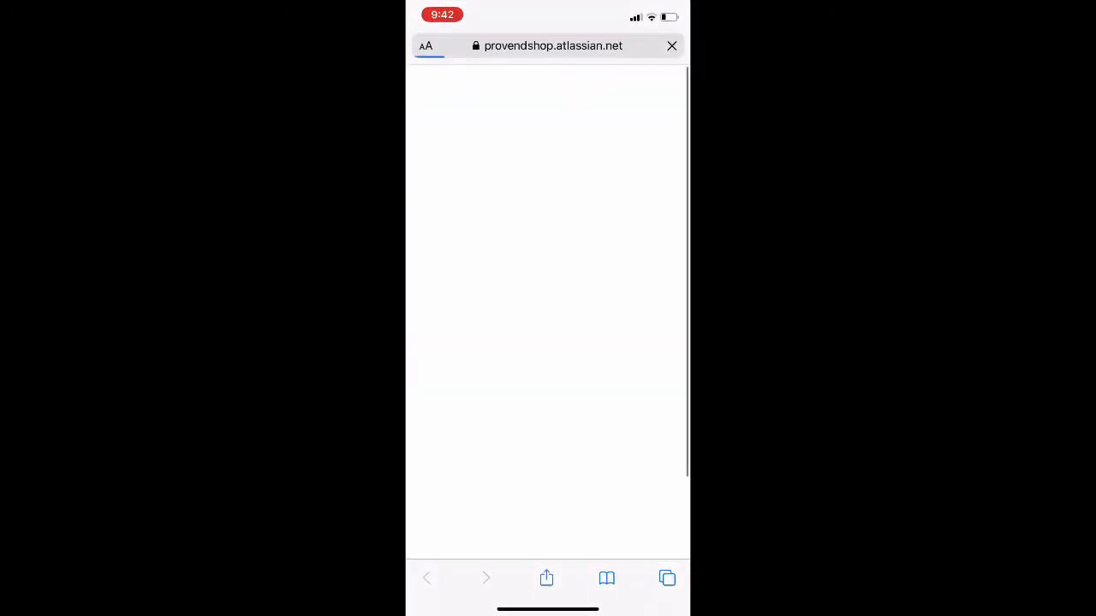